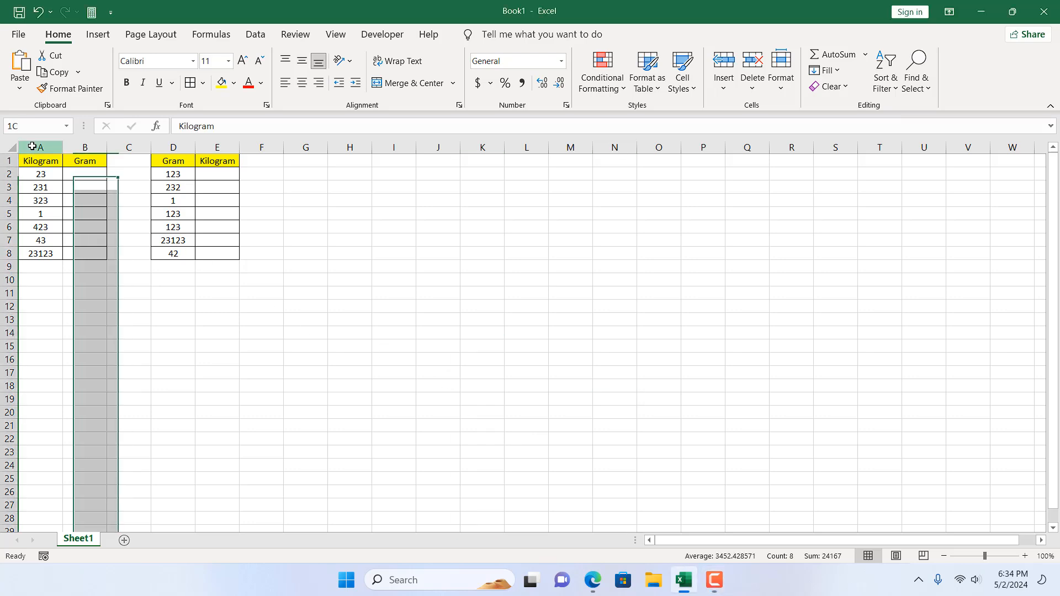
Enter =CONVERT(a2,"kg","g") in B2, turning 23 kilograms into 23000 grams
{"action": "left_click", "coordinate": [172, 147]}
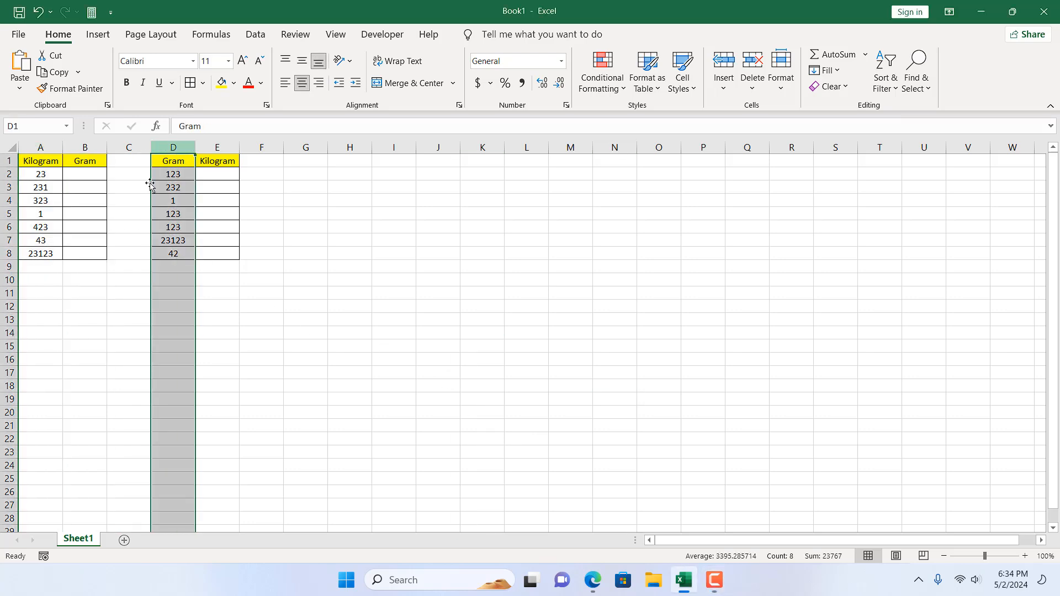
{"action": "left_click", "coordinate": [85, 148]}
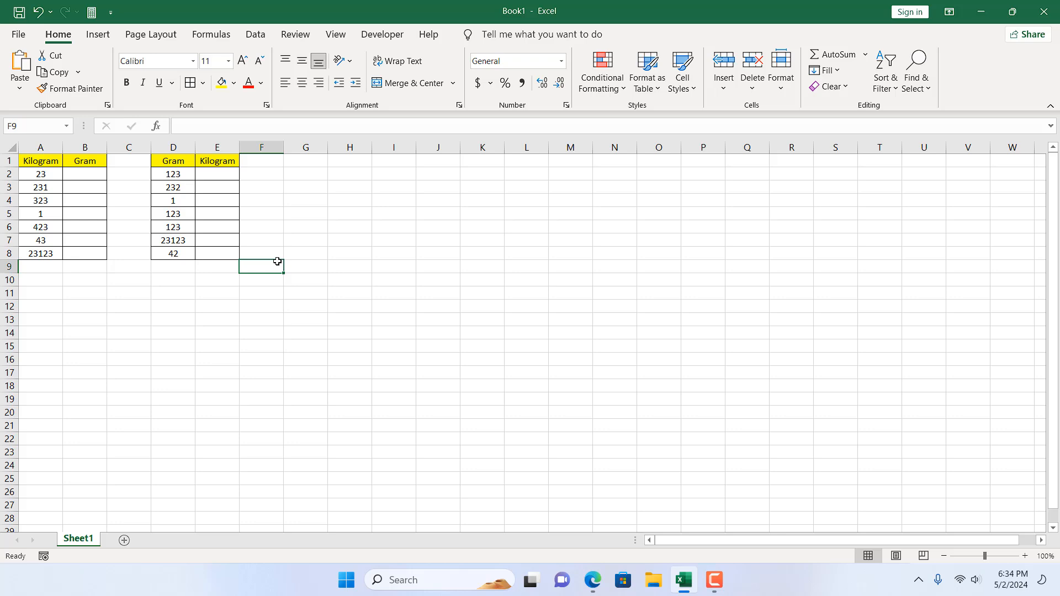
{"action": "left_click", "coordinate": [85, 173]}
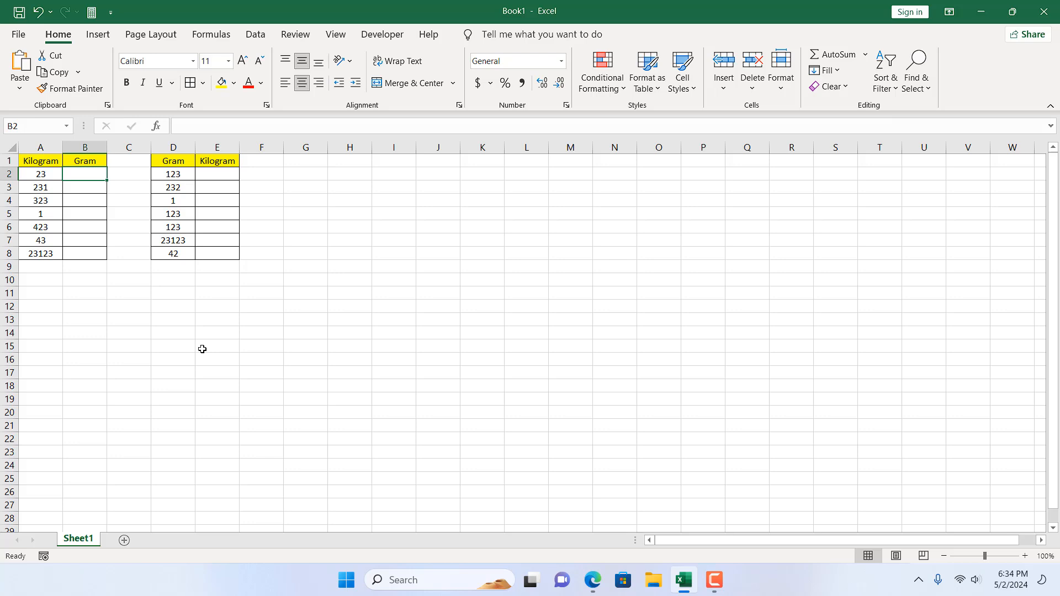
{"action": "mouse_move", "coordinate": [114, 279]}
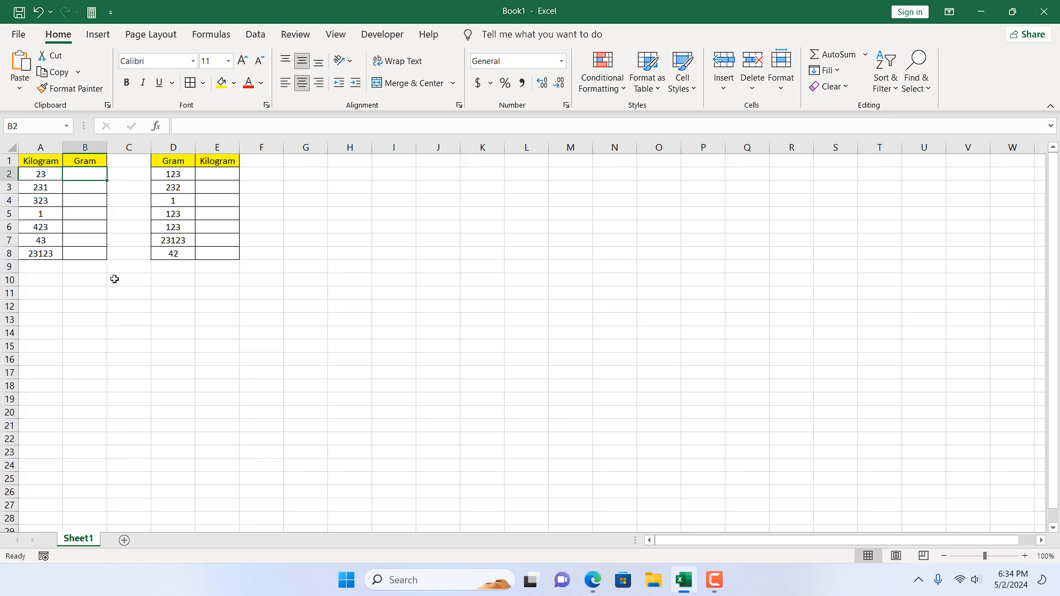
{"action": "mouse_move", "coordinate": [40, 164]}
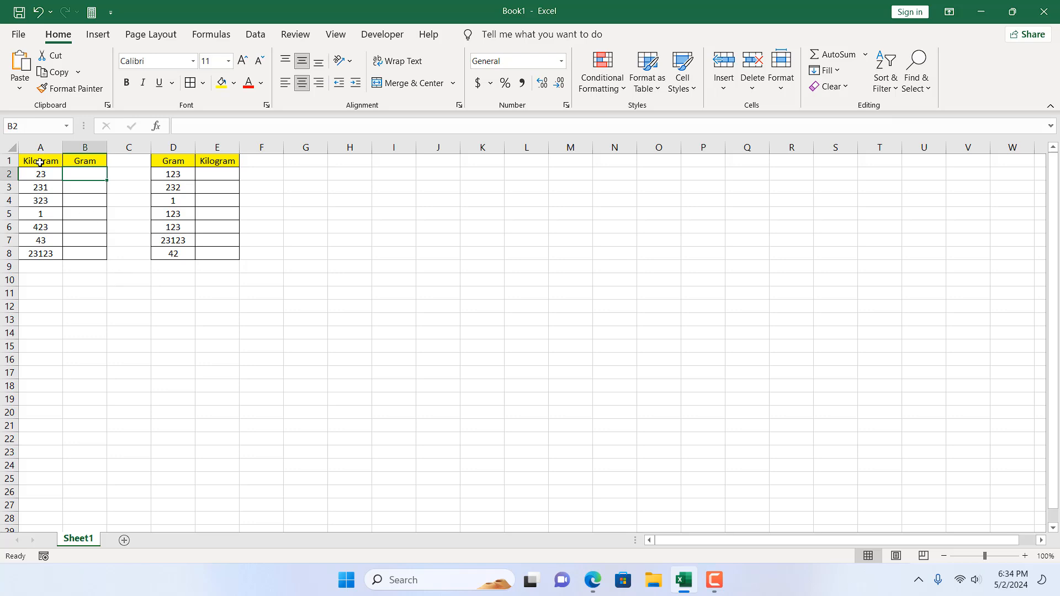
{"action": "mouse_move", "coordinate": [228, 481]}
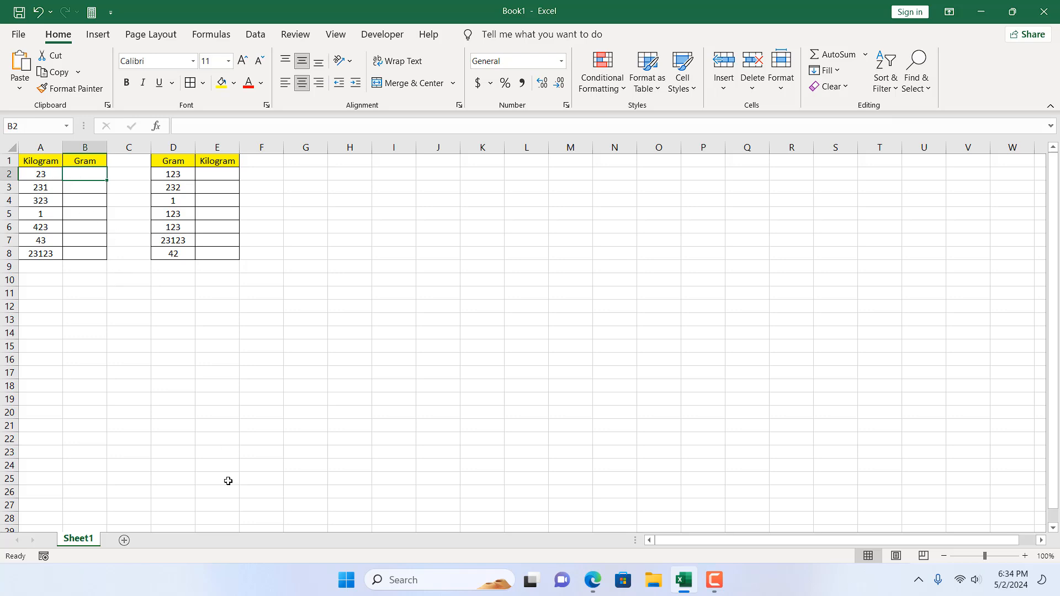
{"action": "mouse_move", "coordinate": [219, 379]}
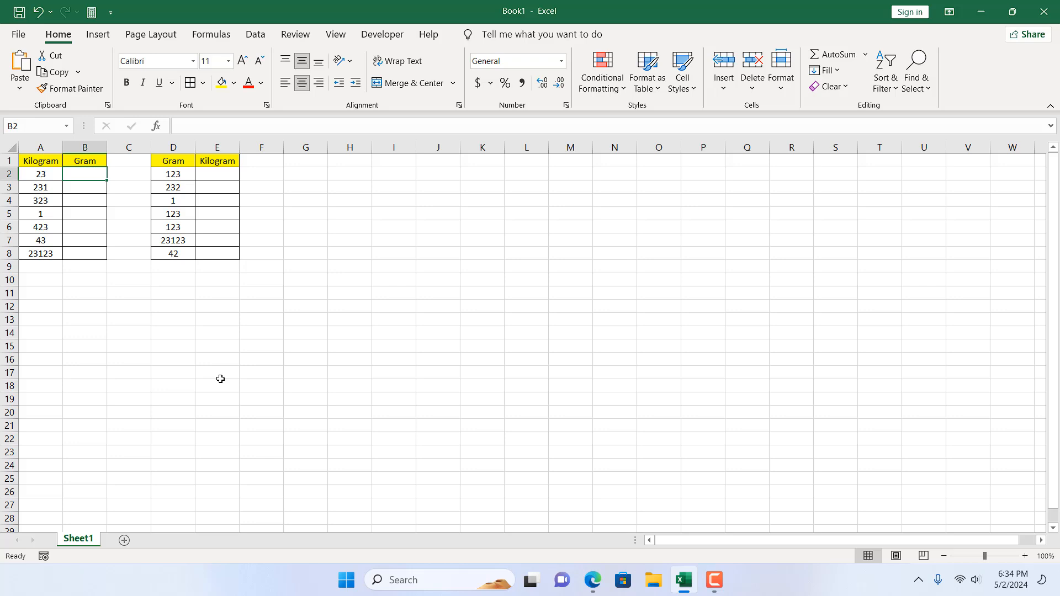
{"action": "type", "text": "="}
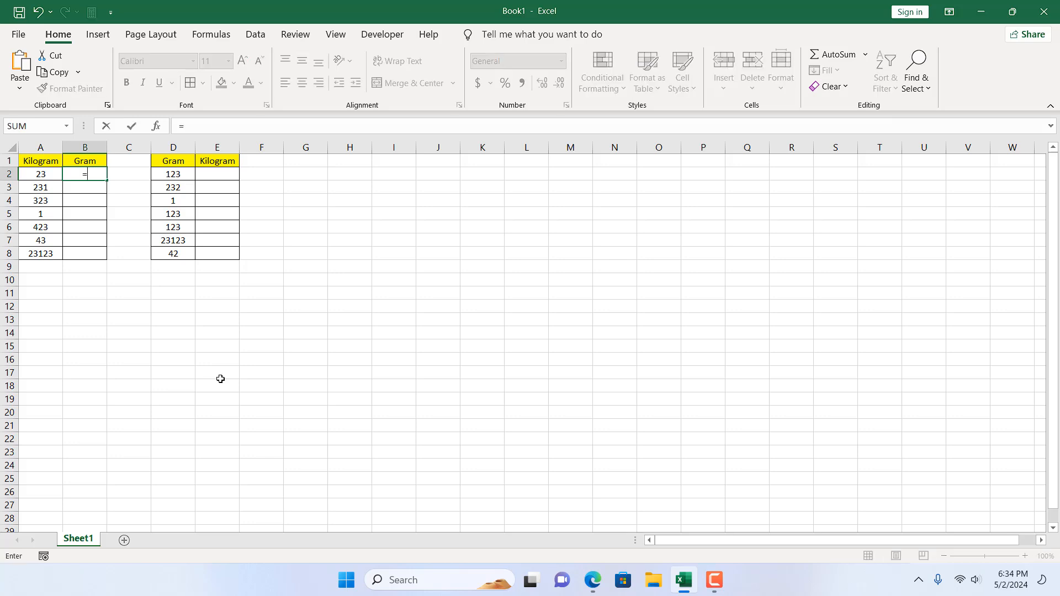
{"action": "type", "text": "CONVERT("}
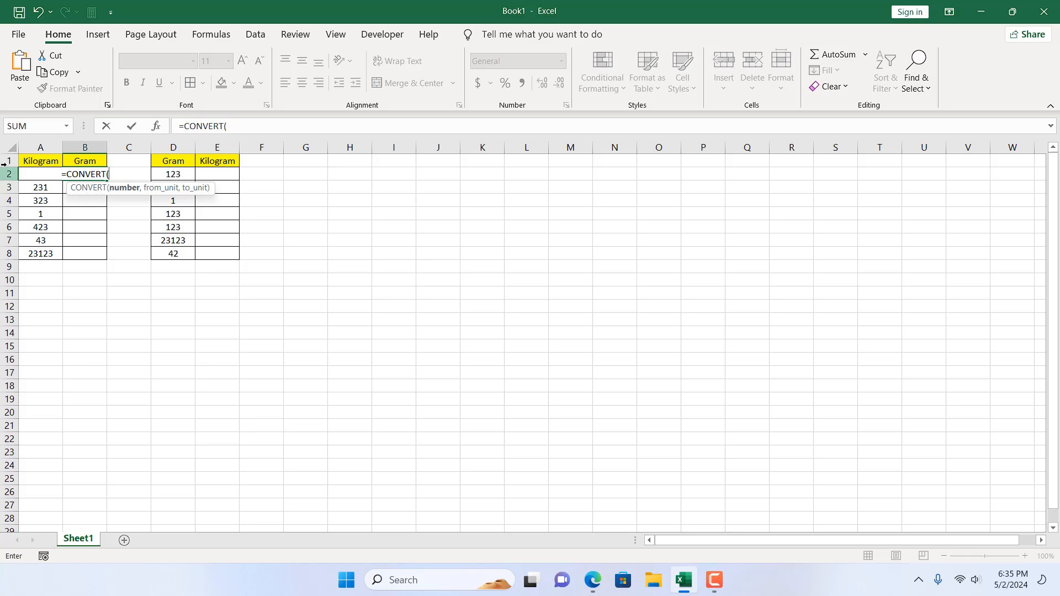
{"action": "type", "text": "a2"}
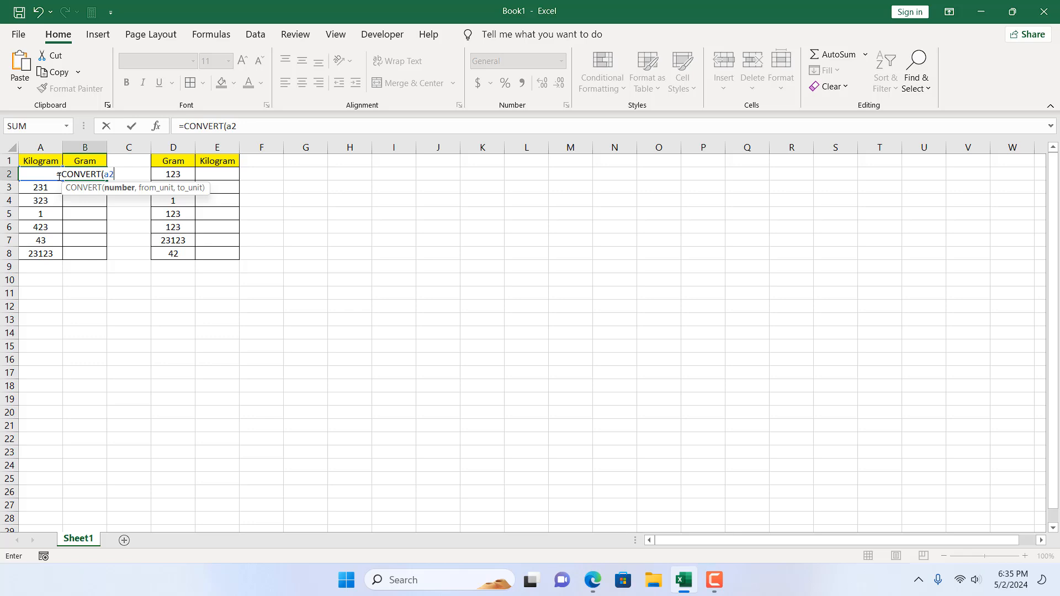
{"action": "type", "text": ","}
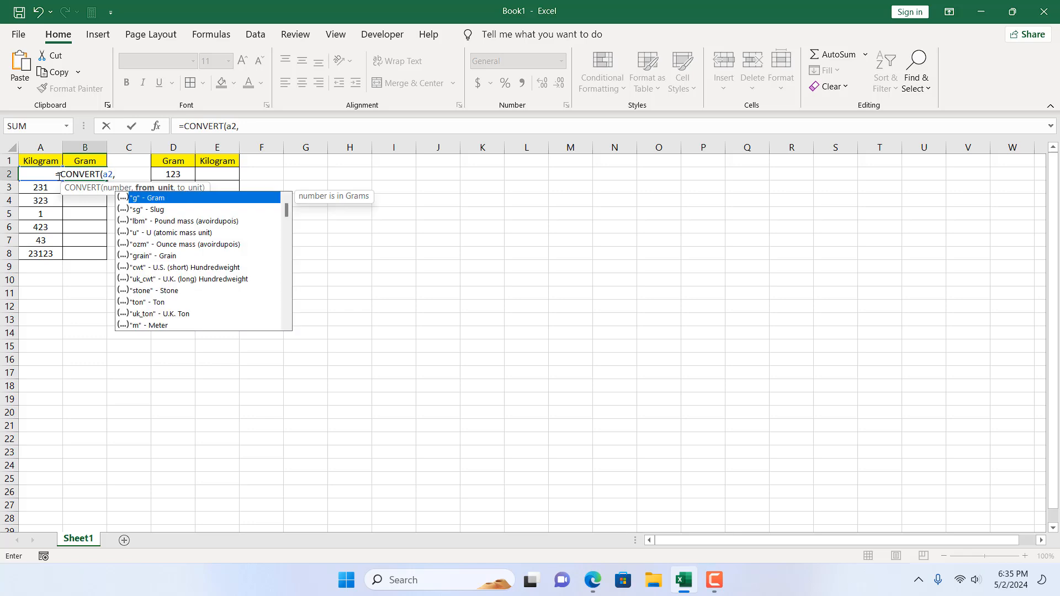
{"action": "type", "text": "\""}
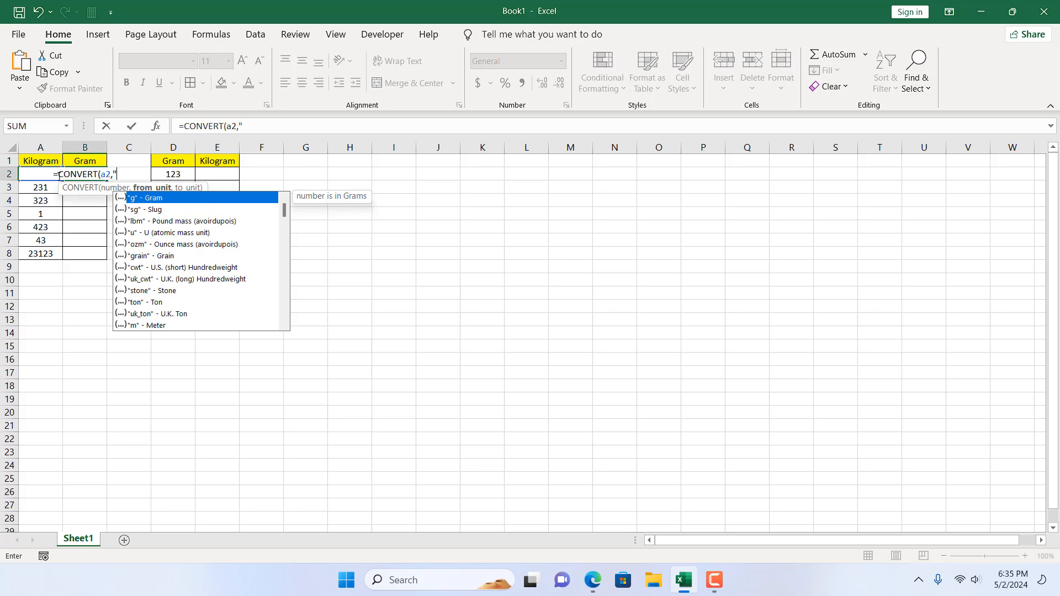
{"action": "type", "text": "kg"}
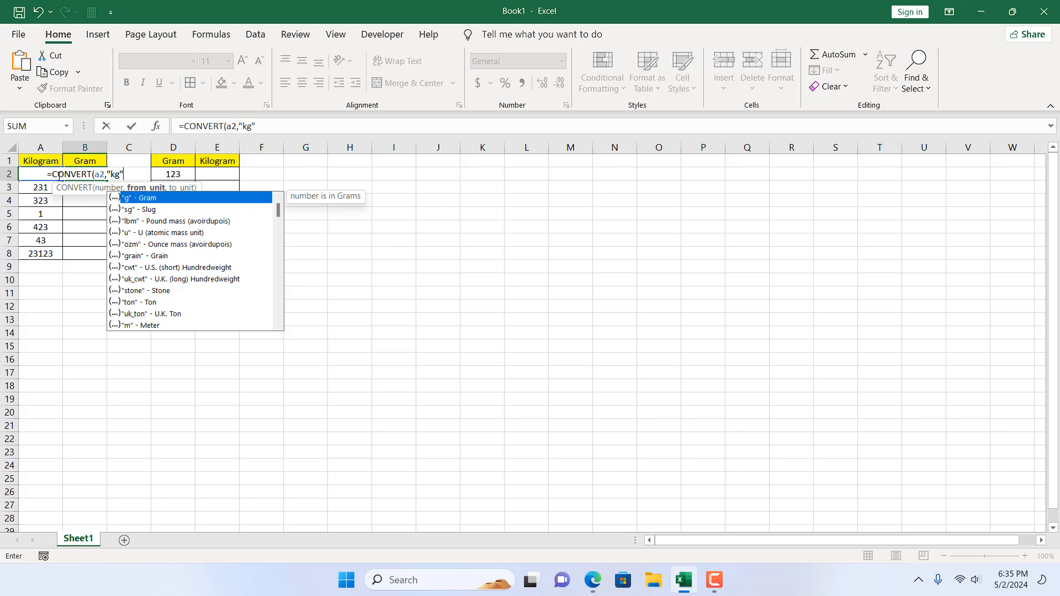
{"action": "type", "text": ","}
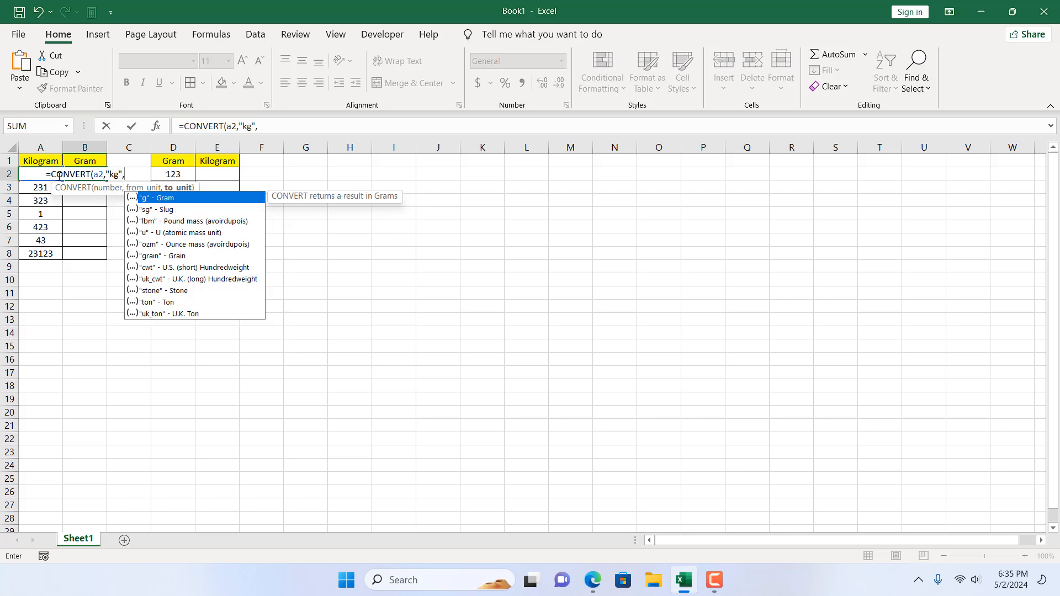
{"action": "mouse_move", "coordinate": [189, 211]}
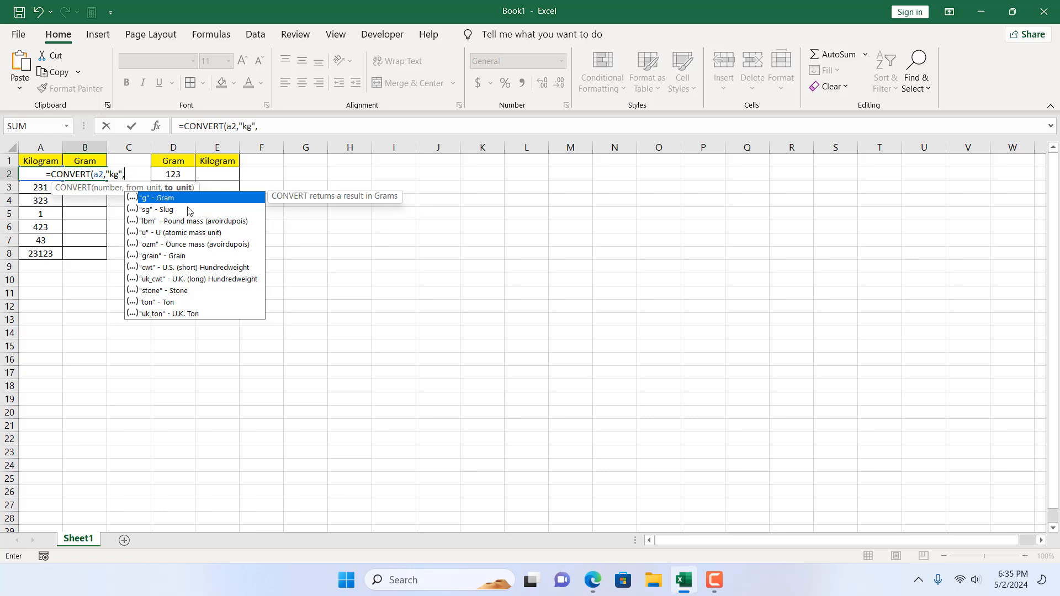
{"action": "mouse_move", "coordinate": [182, 206]}
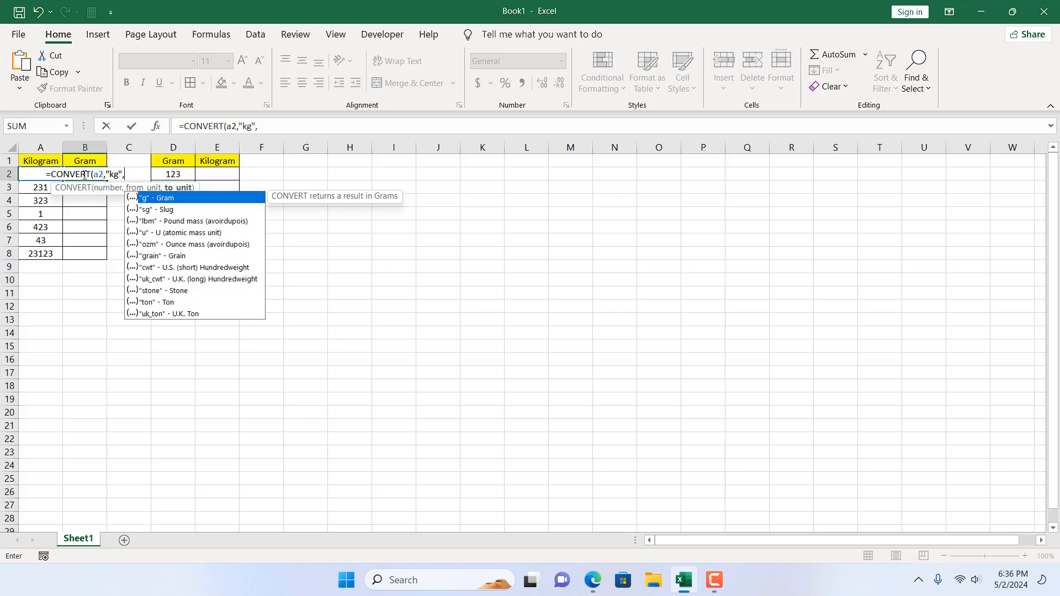
{"action": "mouse_move", "coordinate": [238, 211]}
{"action": "type", "text": "\"g\")"}
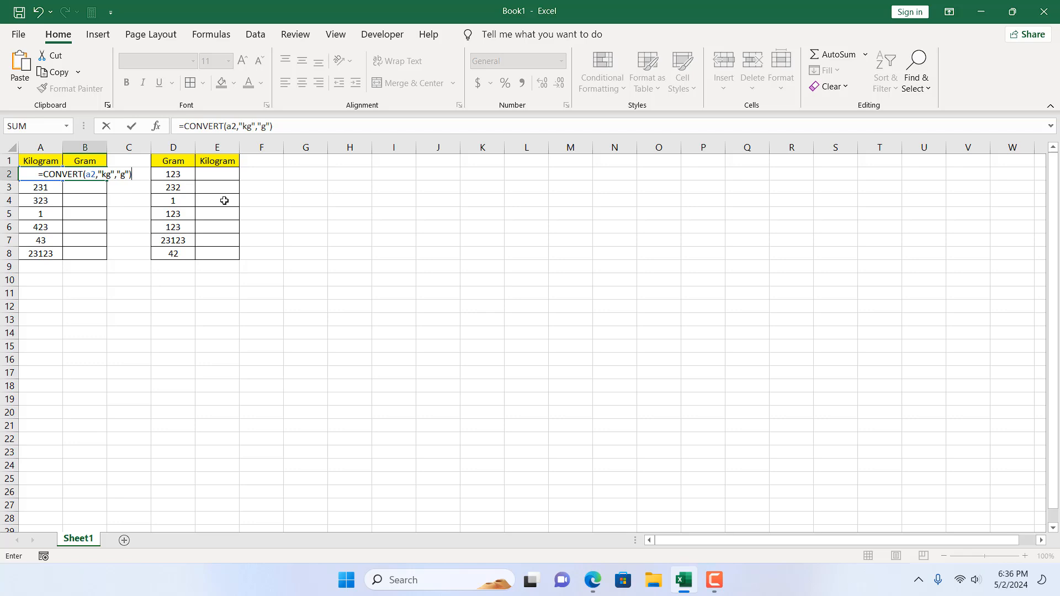
{"action": "key", "text": "Enter"}
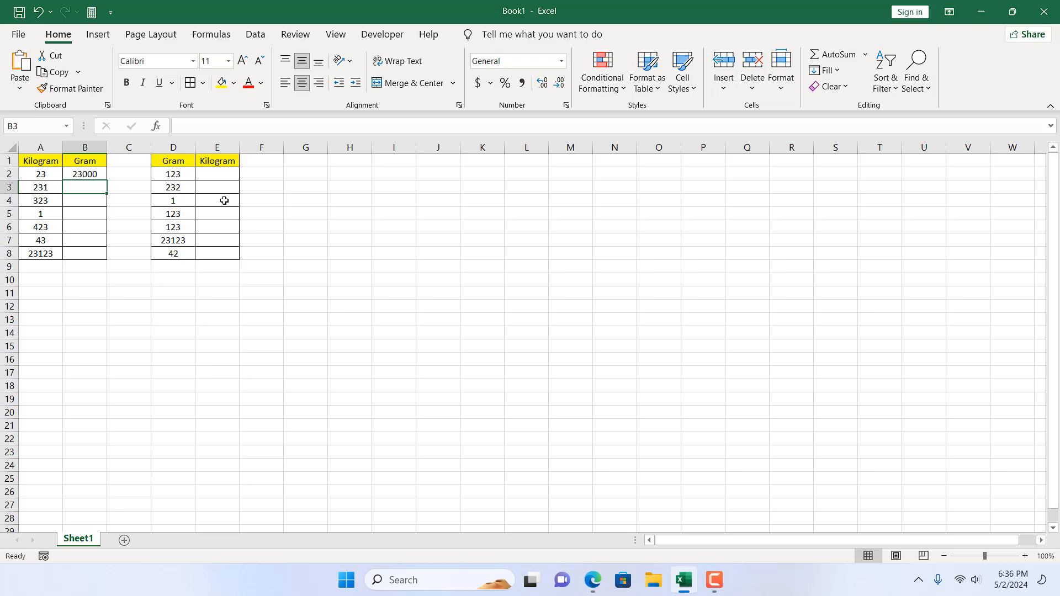
Copy the kilograms-to-grams formula from B2 down through B8
{"action": "left_click", "coordinate": [86, 174]}
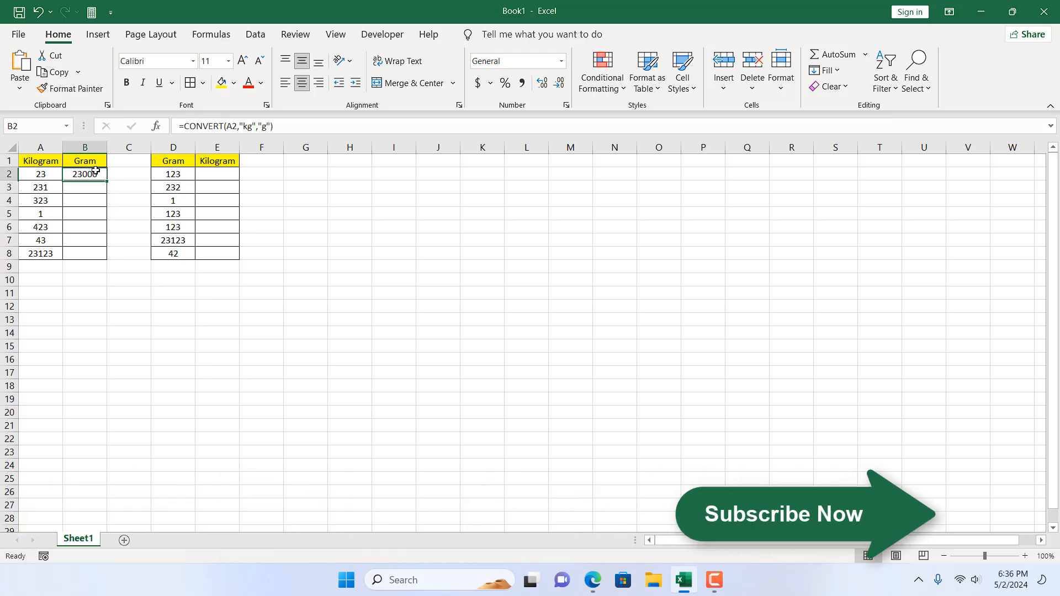
{"action": "left_click_drag", "start_coordinate": [85, 180], "coordinate": [85, 253]}
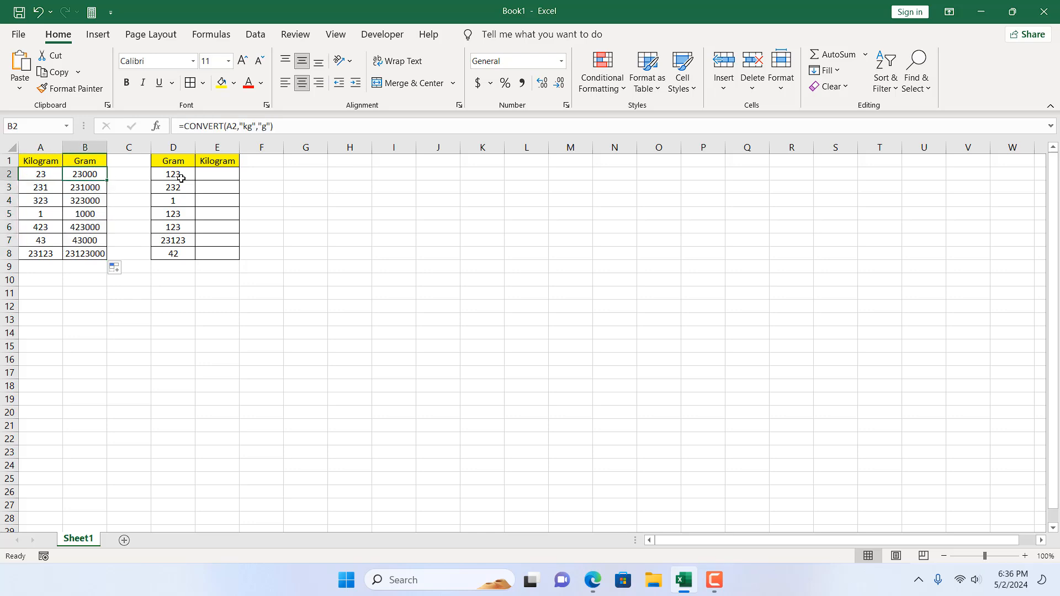
{"action": "mouse_move", "coordinate": [179, 211]}
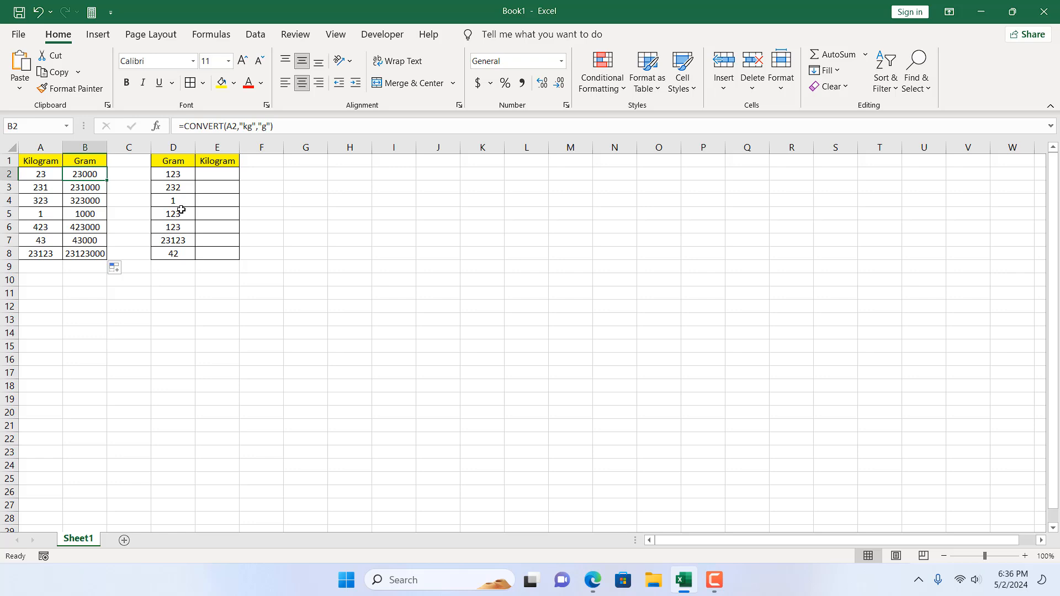
{"action": "mouse_move", "coordinate": [196, 175]}
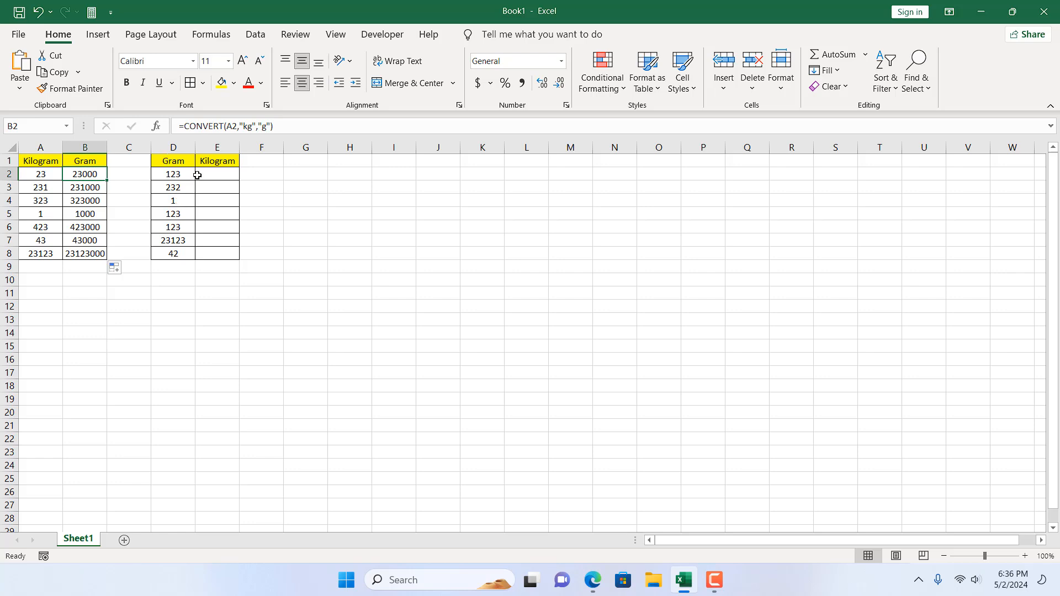
Enter =CONVERT(d2,"g","kg") in E2 to turn D2's grams into kilograms
{"action": "left_click", "coordinate": [217, 173]}
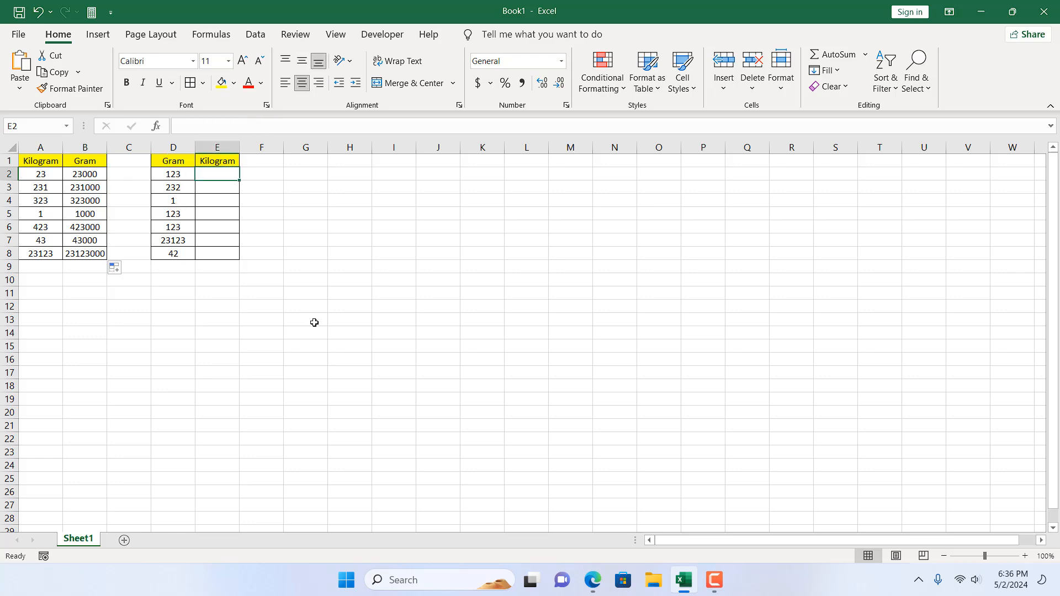
{"action": "type", "text": "="}
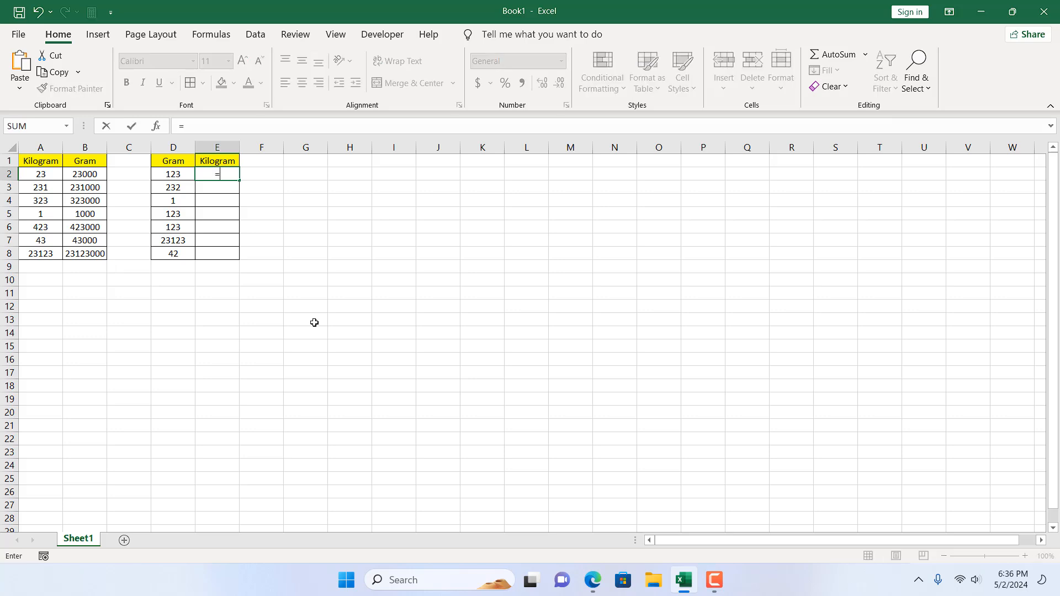
{"action": "type", "text": "CONVERT("}
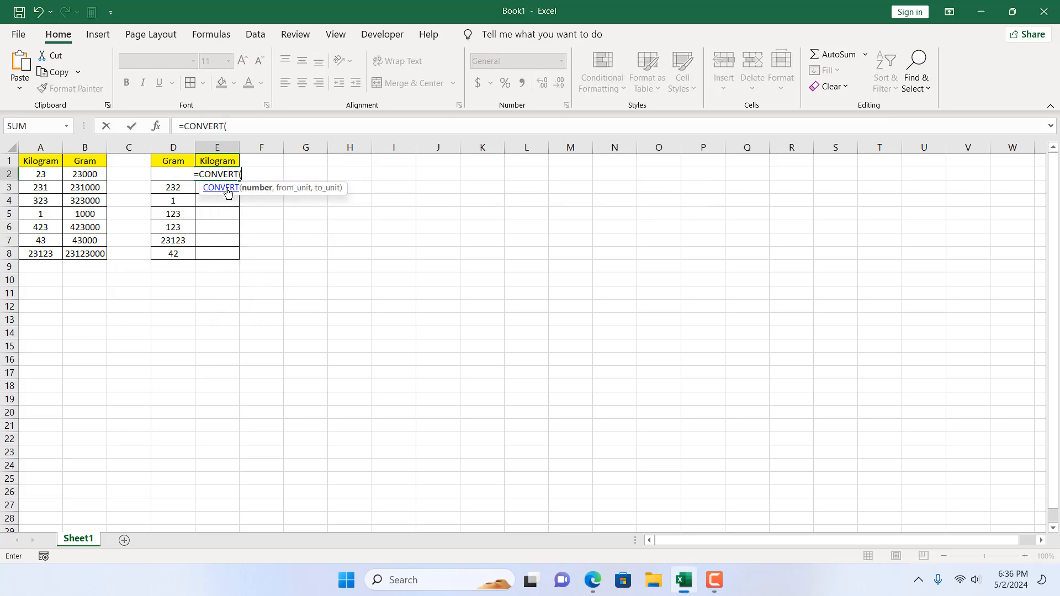
{"action": "mouse_move", "coordinate": [451, 356]}
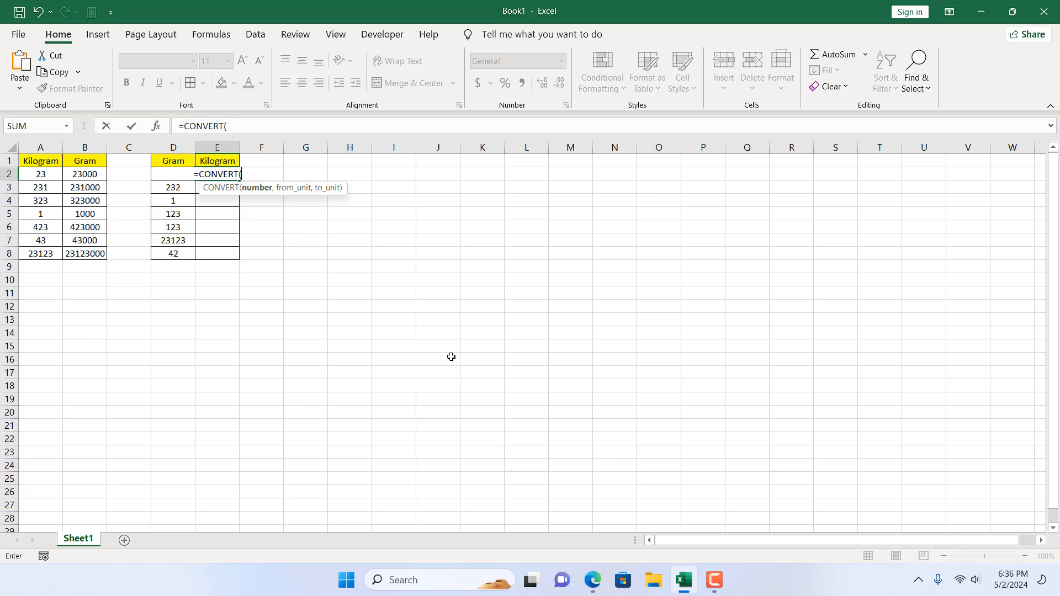
{"action": "type", "text": "d2,"}
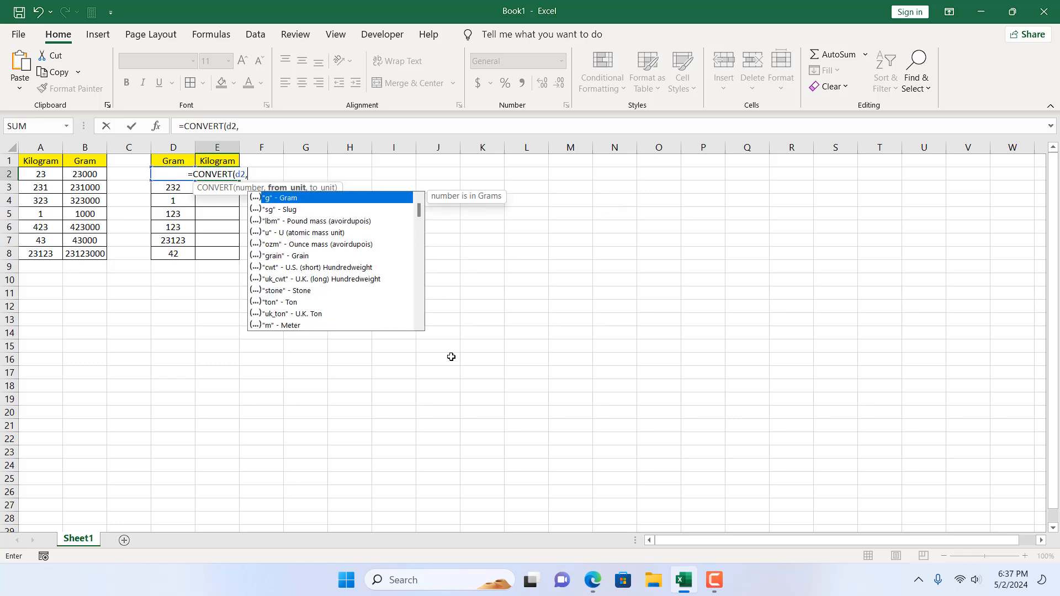
{"action": "mouse_move", "coordinate": [309, 201]}
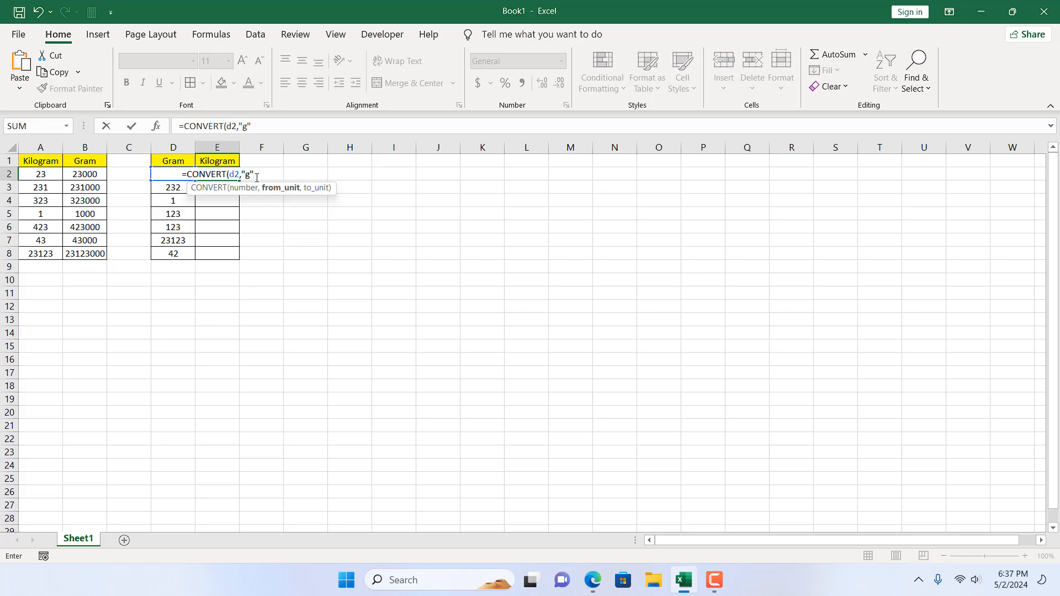
{"action": "type", "text": ","}
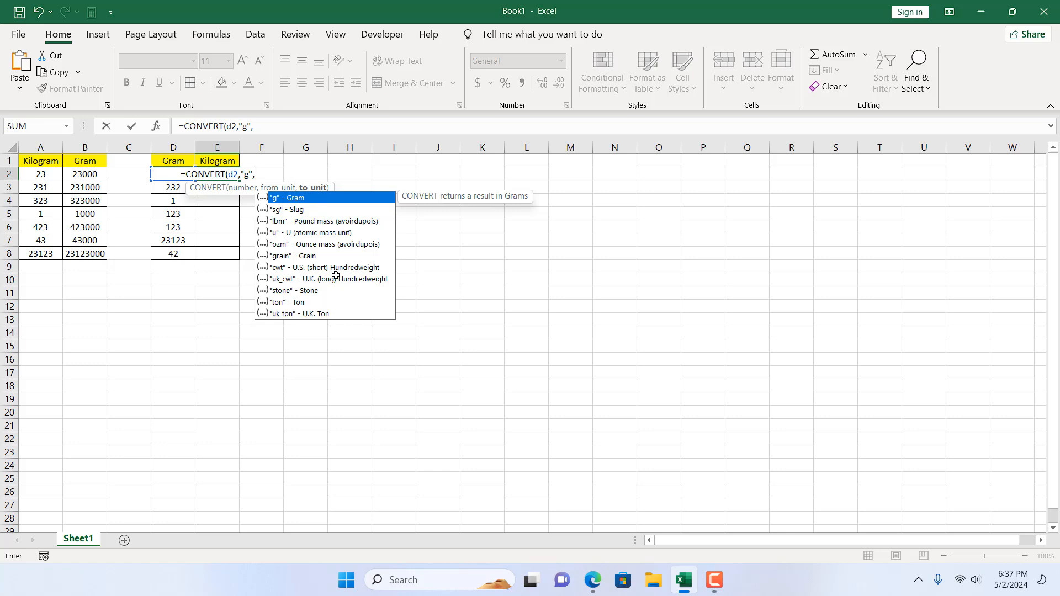
{"action": "type", "text": "\"kg\")"}
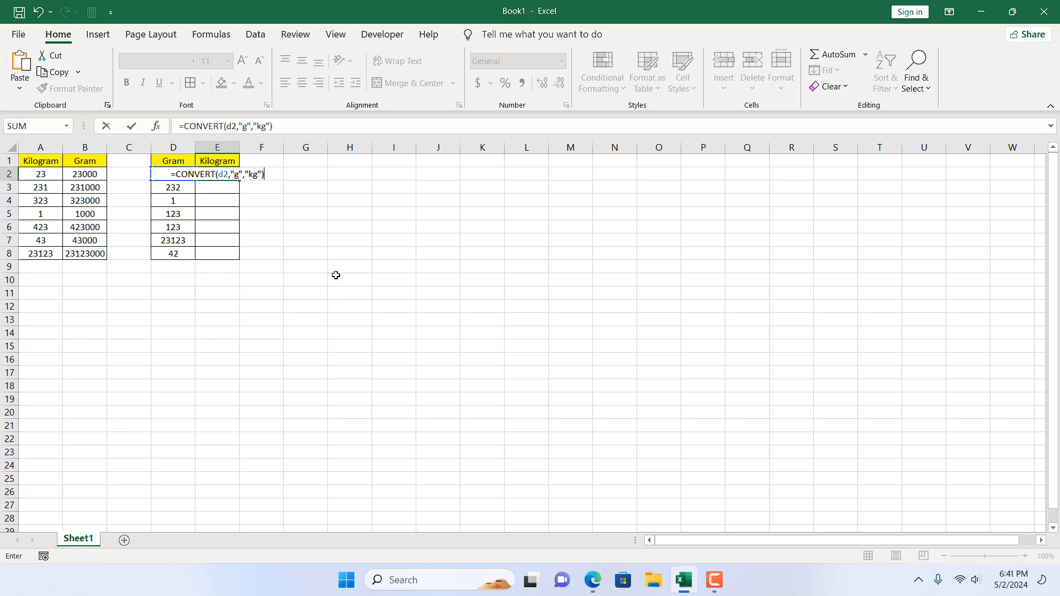
Confirm E2's formula and copy it down through E8, giving 0.123 to 0.042 kilograms
{"action": "key", "text": "Enter"}
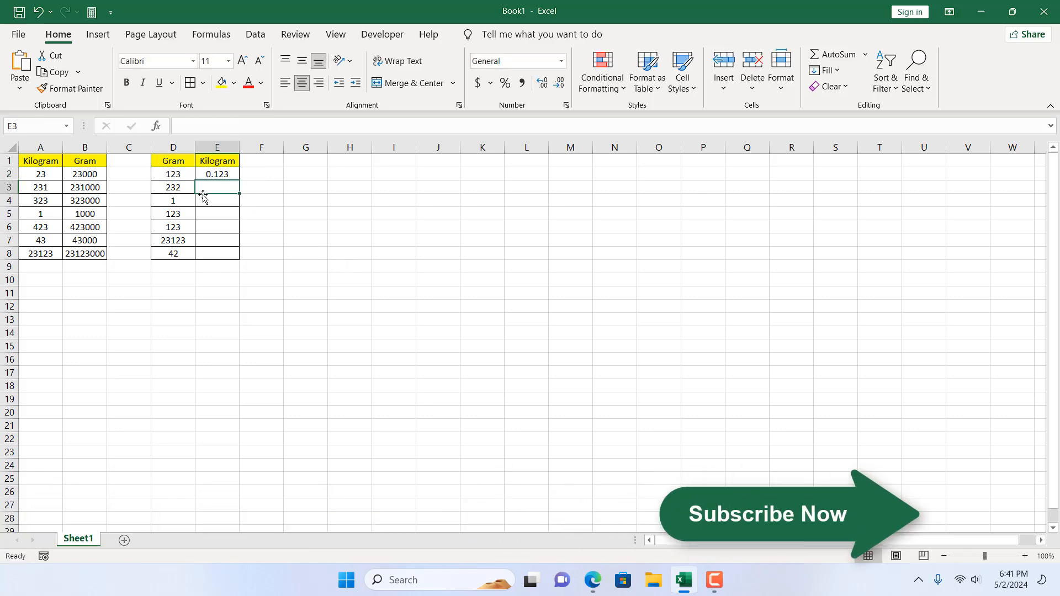
{"action": "left_click", "coordinate": [217, 175]}
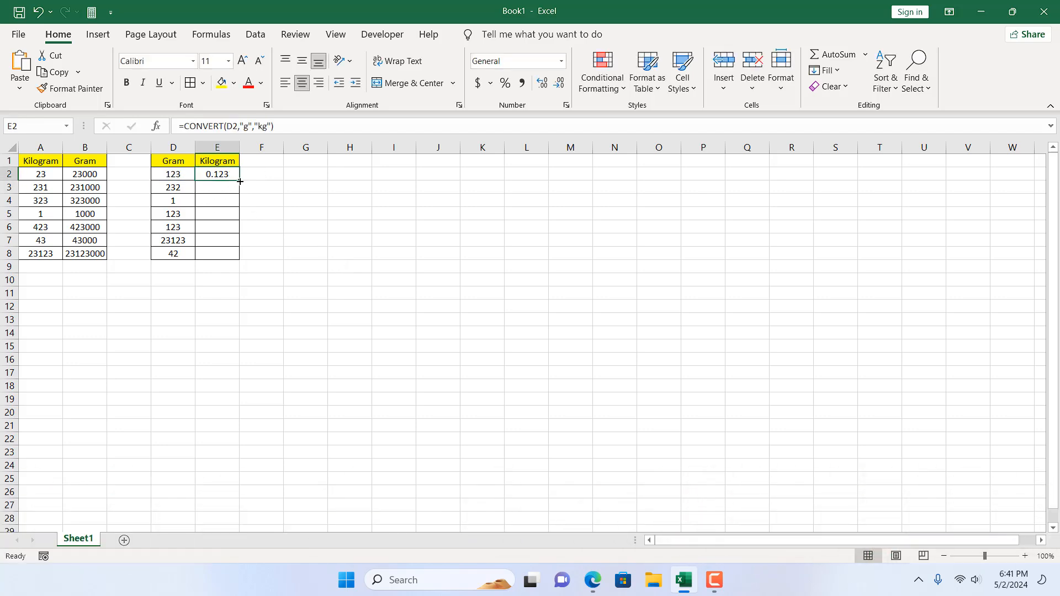
{"action": "left_click_drag", "start_coordinate": [240, 180], "coordinate": [218, 254]}
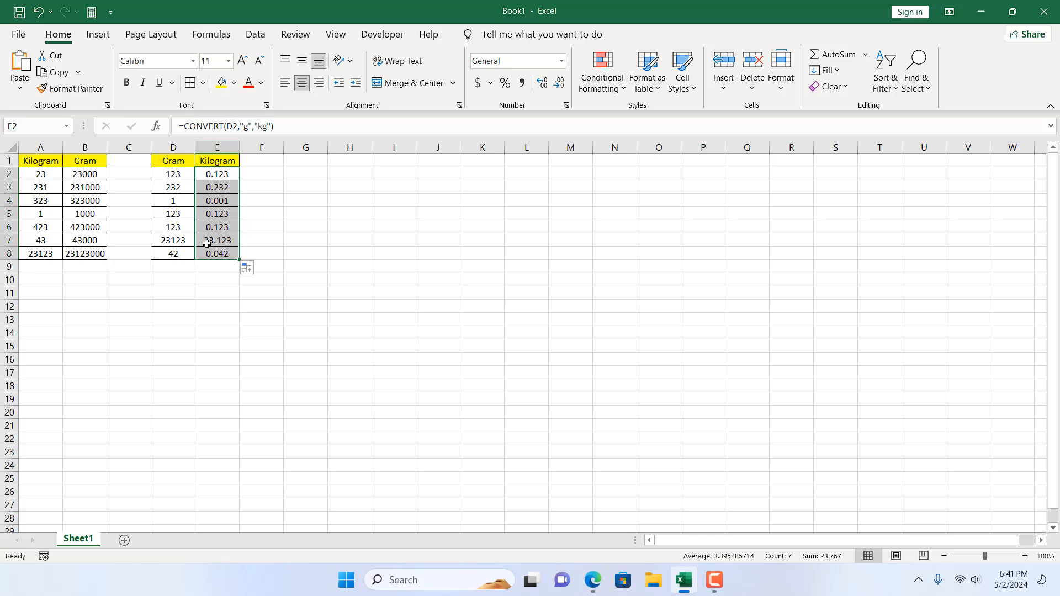